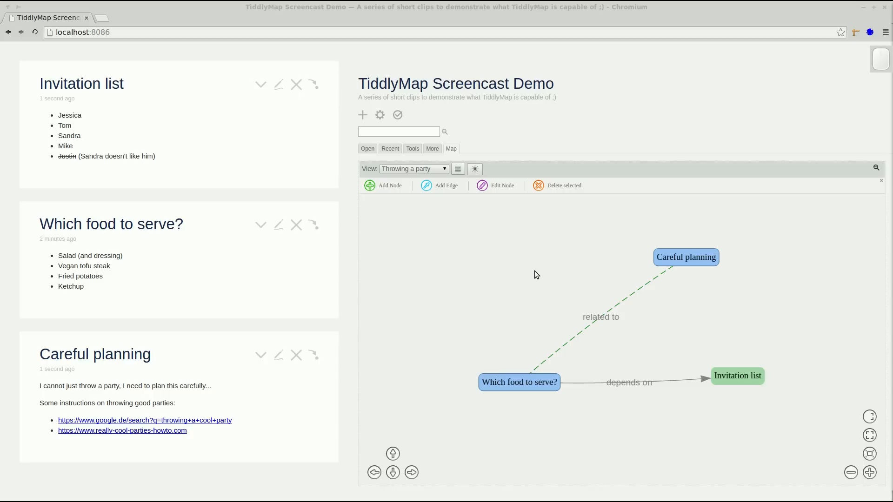
{"action": "mouse_move", "coordinate": [869, 436]}
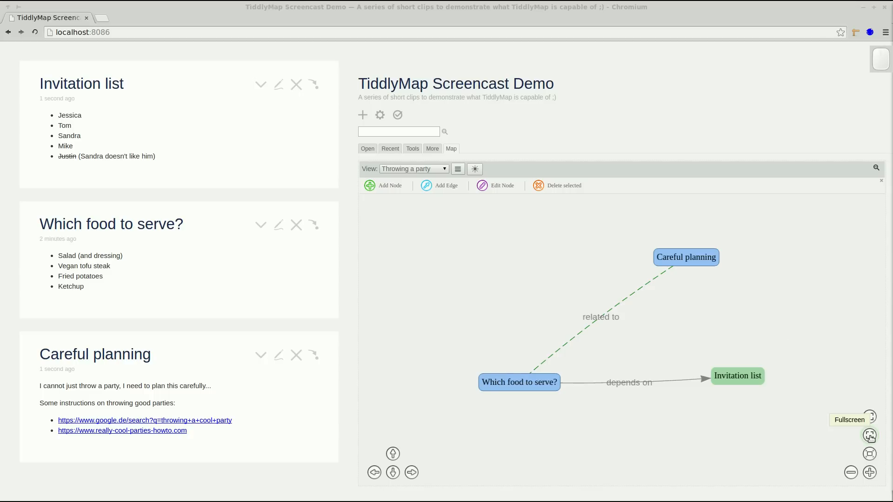
Show the Throwing a party map fullscreen and drag a node to rearrange the layout
{"action": "left_click", "coordinate": [869, 435]}
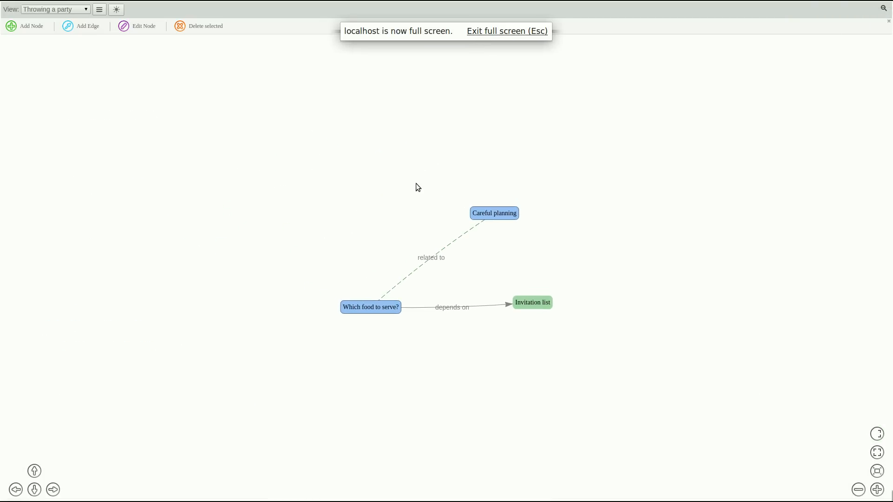
{"action": "left_click_drag", "start_coordinate": [494, 213], "coordinate": [262, 158]}
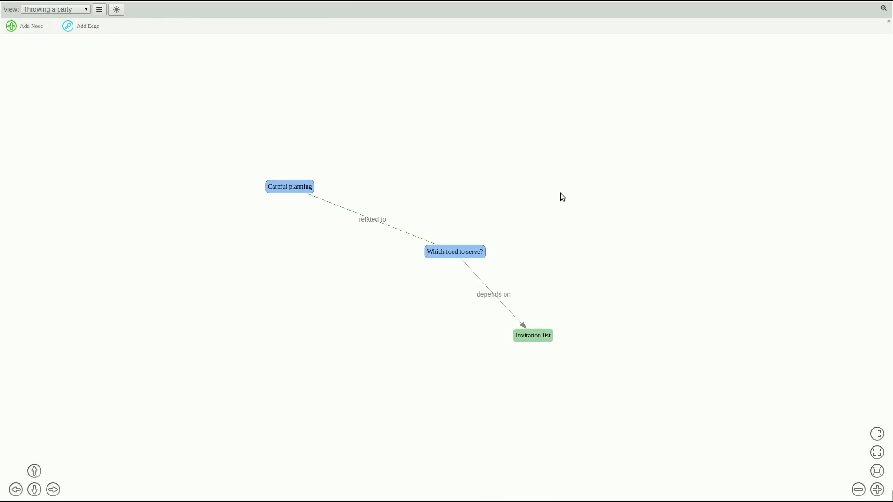
Add a new node titled 'Non-alcoholic drinks' to the party map
{"action": "left_click", "coordinate": [24, 26]}
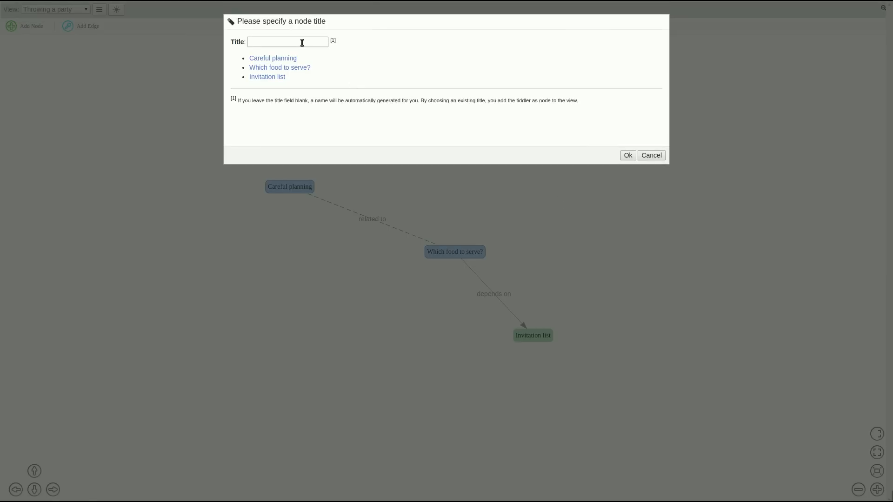
{"action": "type", "text": "Non-alcoholic"}
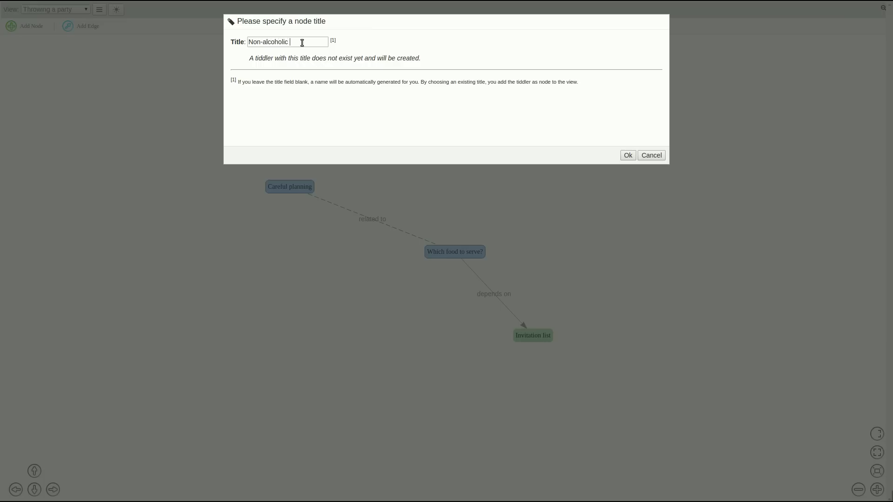
{"action": "type", "text": "drinks"}
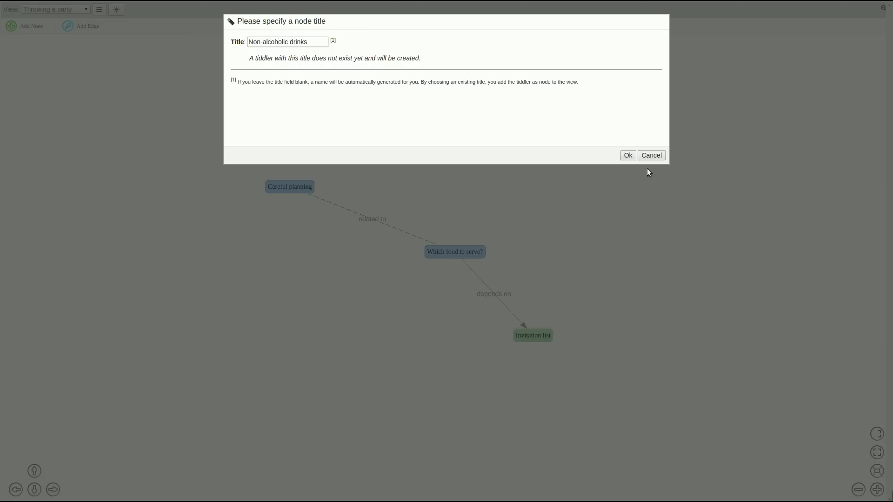
{"action": "left_click", "coordinate": [627, 155]}
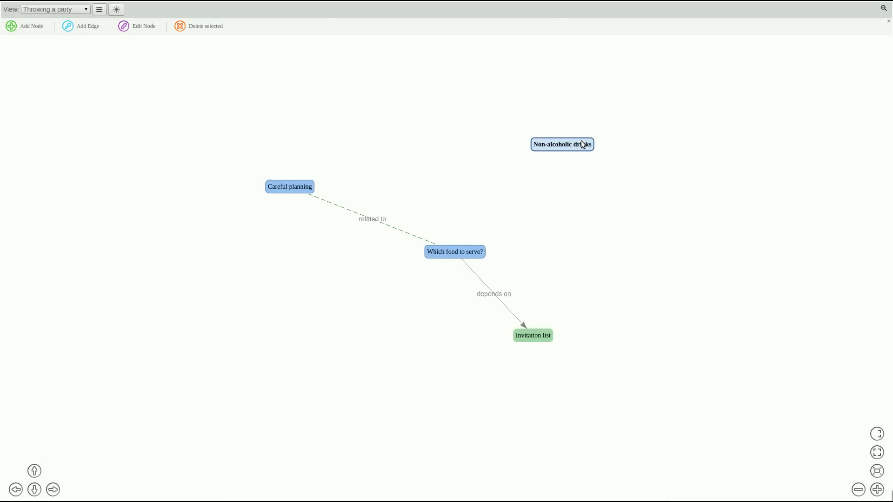
Write 'No alcohol = No police' and a four-drink list into the Non-alcoholic drinks tiddler and save
{"action": "double_click", "coordinate": [563, 145]}
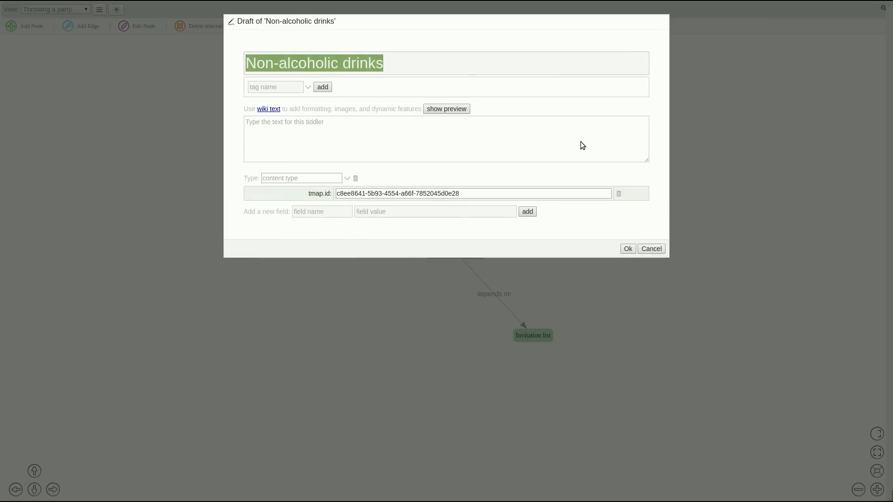
{"action": "mouse_move", "coordinate": [295, 98]}
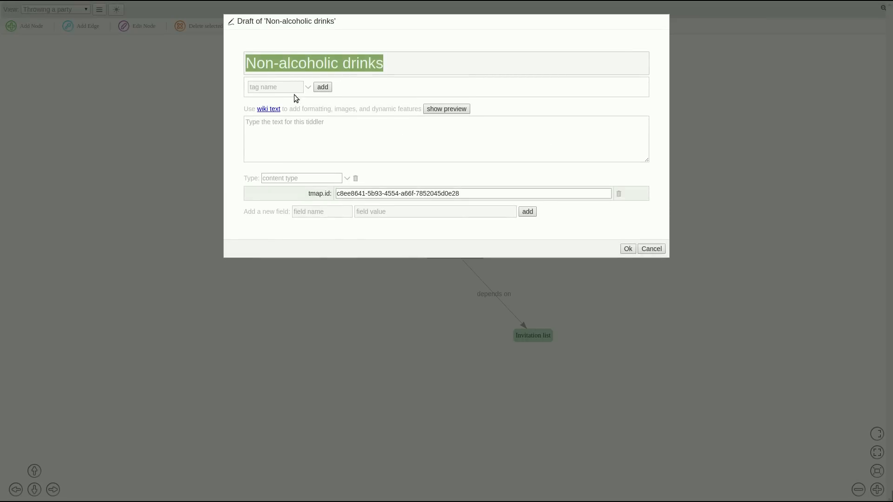
{"action": "type", "text": "No alcohol = No police"}
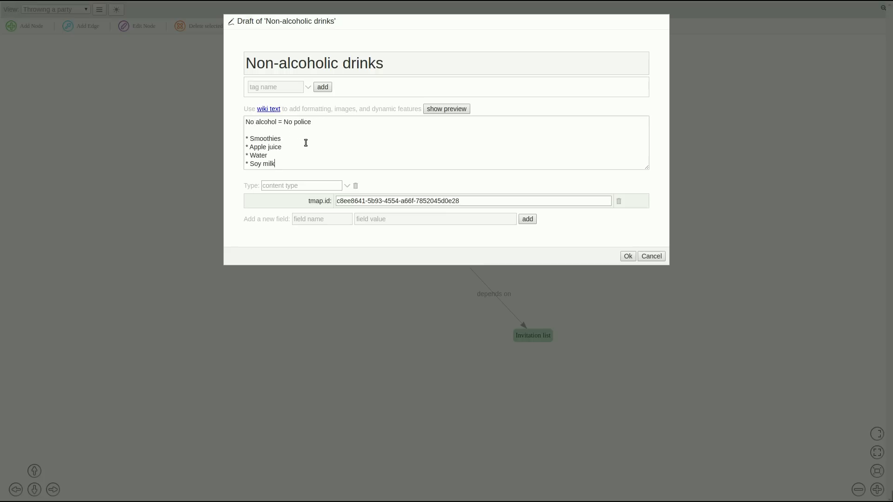
{"action": "left_click", "coordinate": [446, 109]}
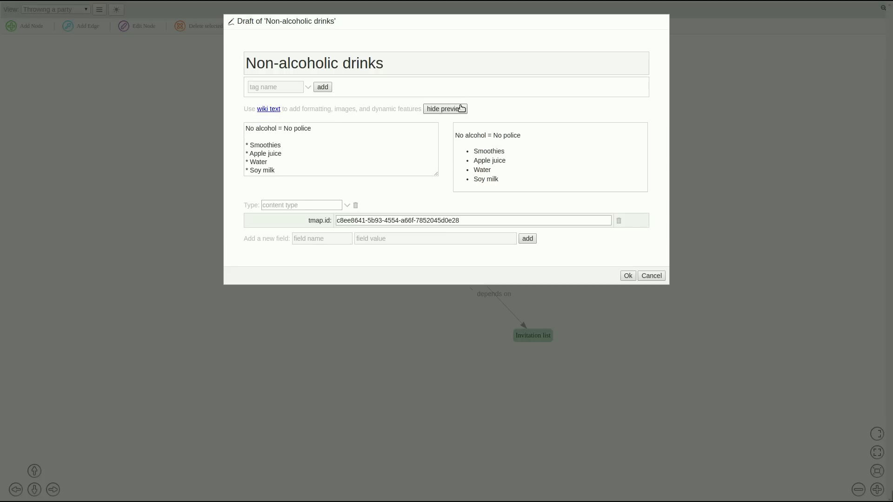
{"action": "left_click", "coordinate": [445, 109]}
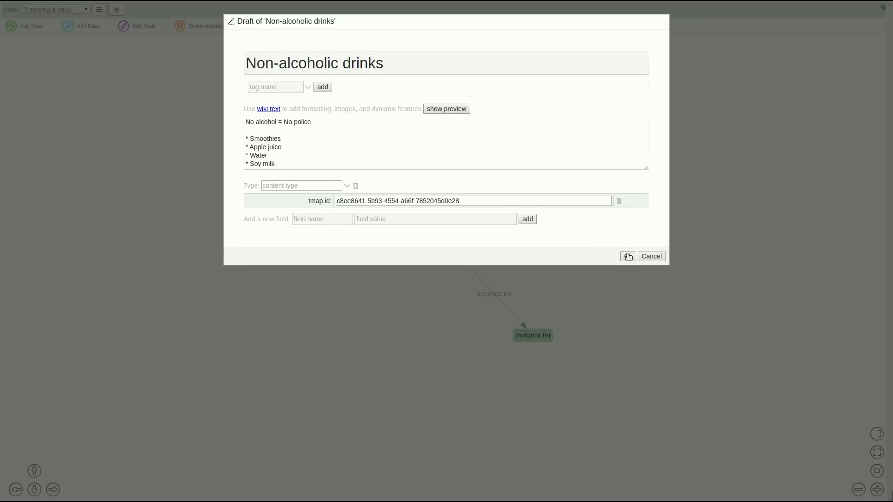
{"action": "left_click", "coordinate": [628, 256]}
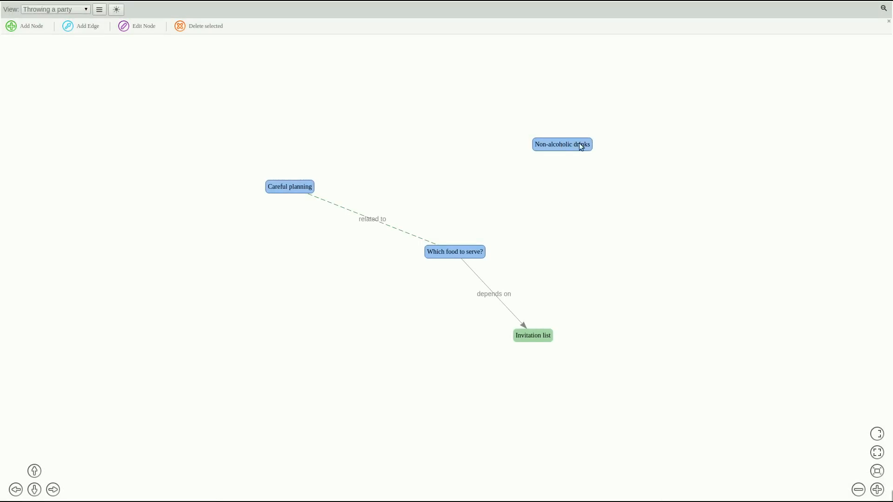
Connect 'Which food to serve?' to 'Non-alcoholic drinks' with a 'related to' edge
{"action": "left_click_drag", "start_coordinate": [562, 144], "coordinate": [604, 147]}
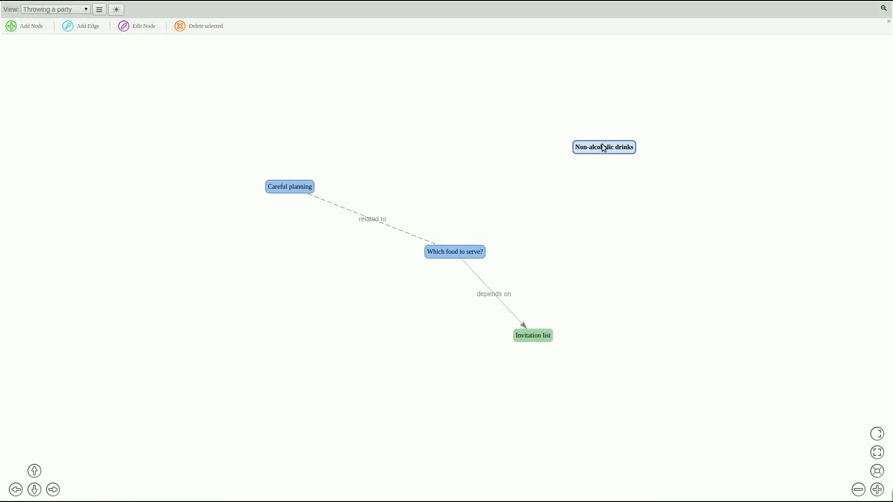
{"action": "left_click", "coordinate": [89, 25]}
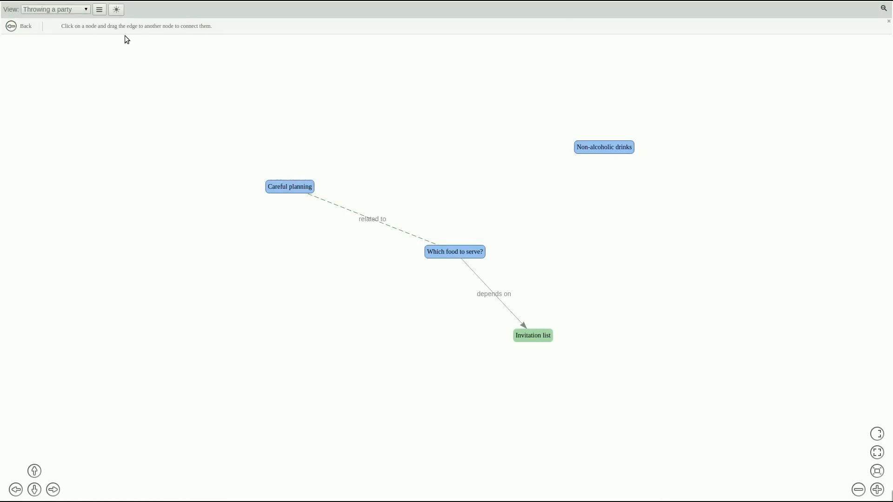
{"action": "mouse_move", "coordinate": [486, 226]}
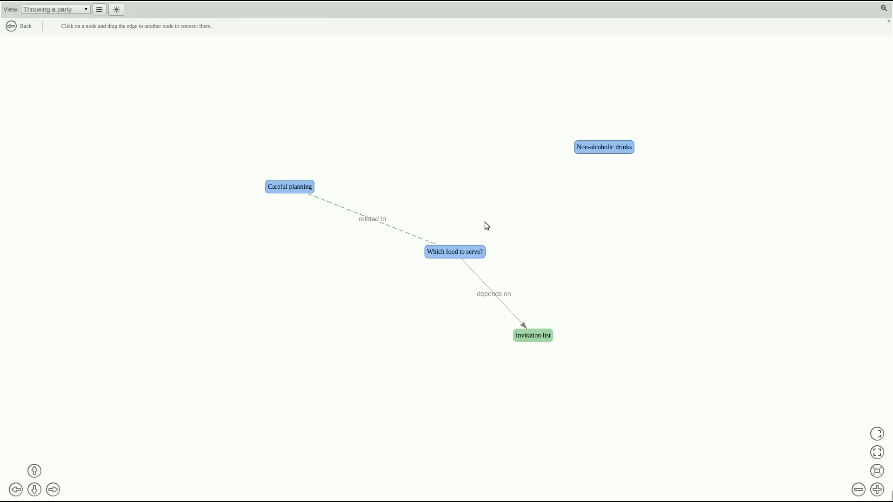
{"action": "left_click_drag", "start_coordinate": [454, 251], "coordinate": [603, 147]}
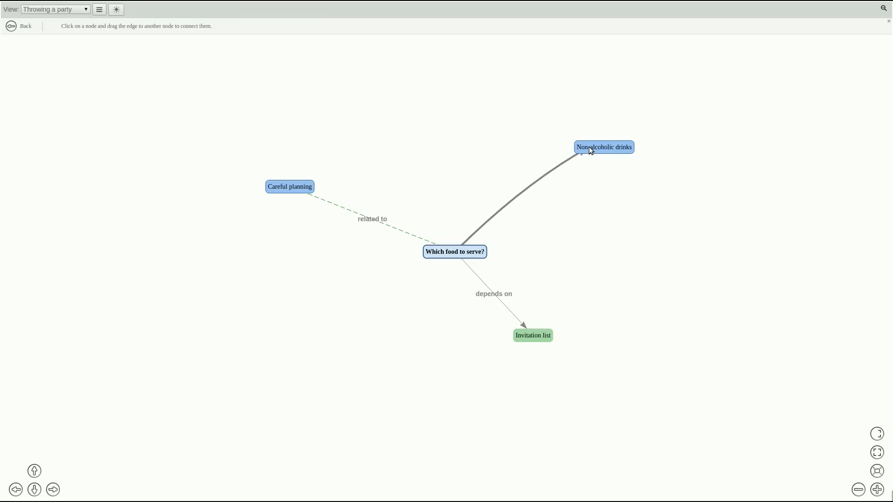
{"action": "left_click_drag", "start_coordinate": [455, 252], "coordinate": [604, 147]}
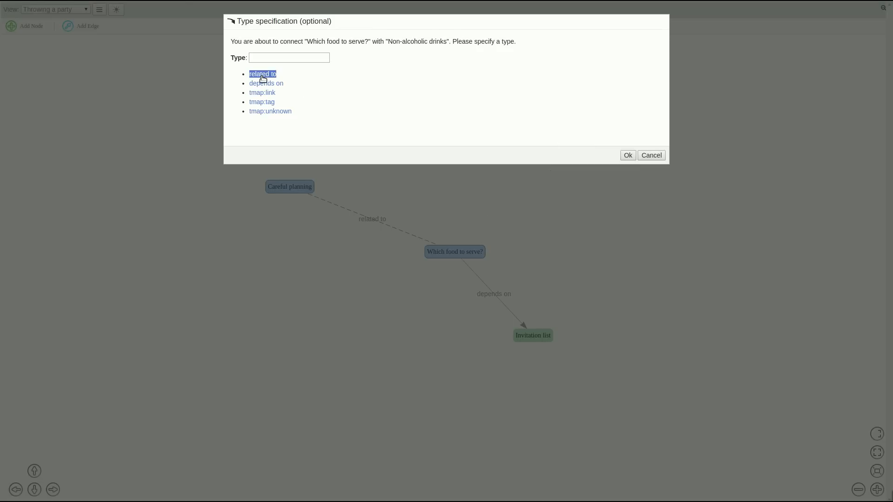
{"action": "left_click", "coordinate": [263, 74]}
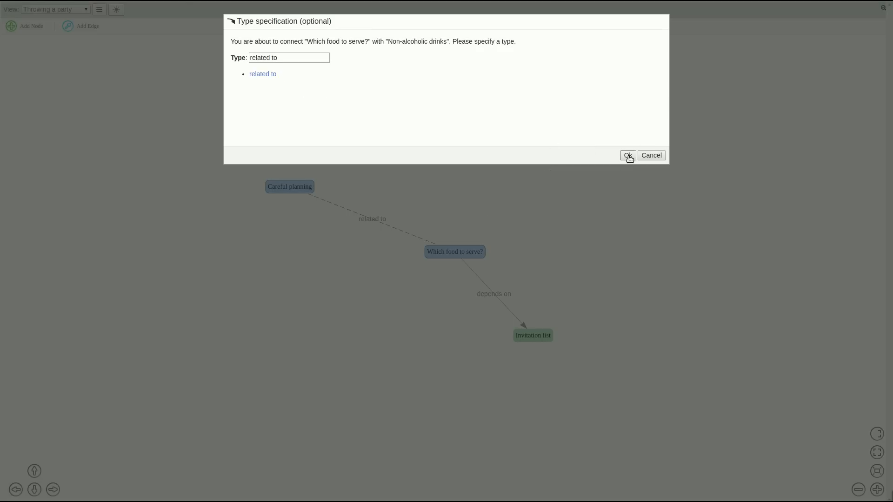
{"action": "left_click", "coordinate": [628, 155]}
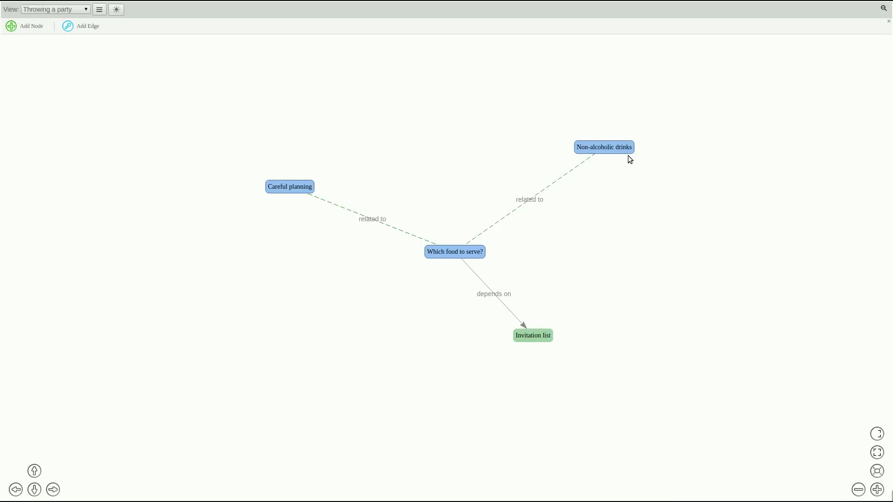
{"action": "mouse_move", "coordinate": [808, 292]}
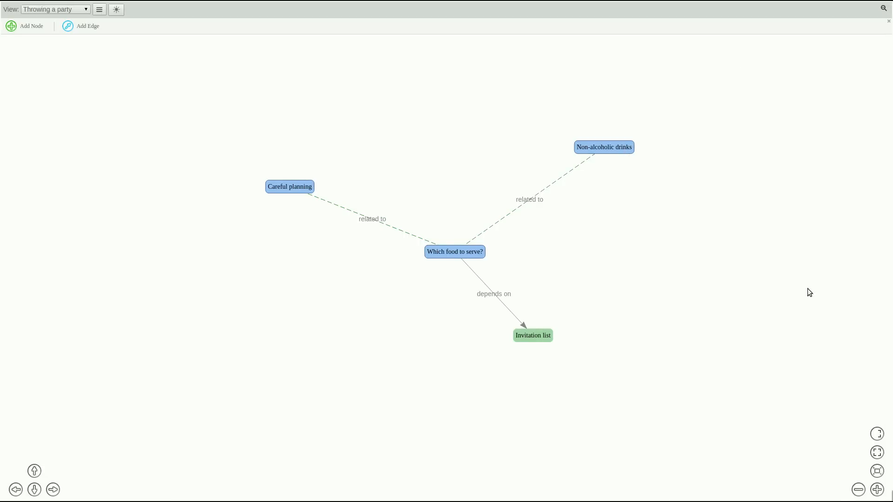
{"action": "left_click", "coordinate": [24, 25]}
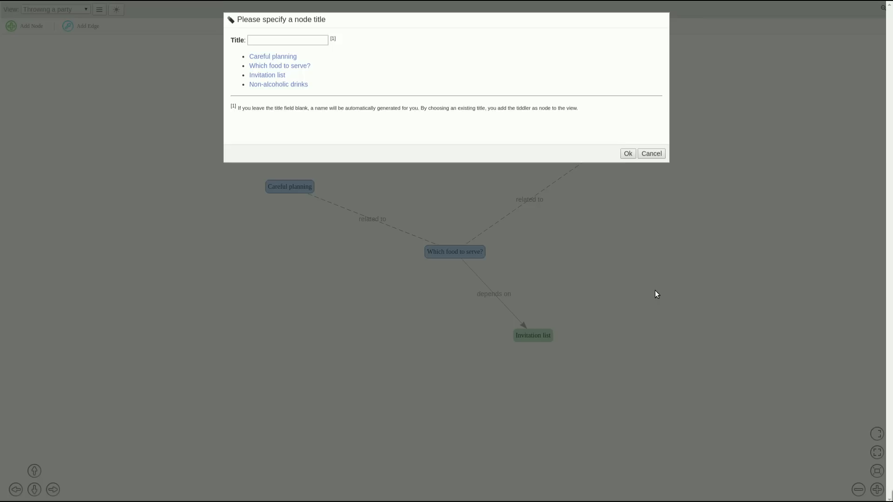
Create the 'Which movies to watch?' node and open it for editing
{"action": "left_click", "coordinate": [288, 42]}
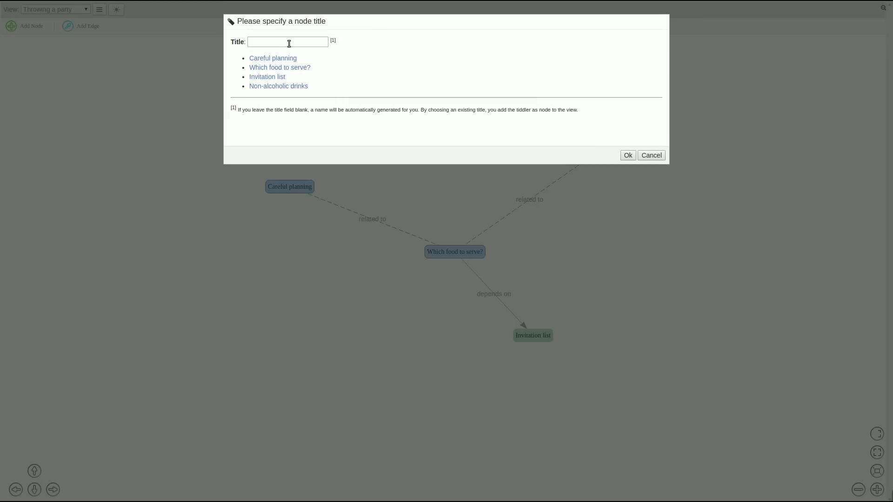
{"action": "type", "text": "Which movies"}
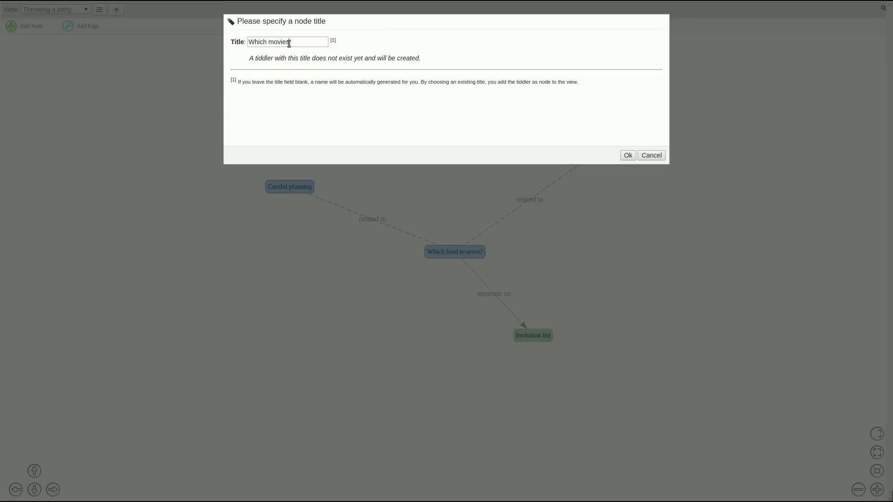
{"action": "type", "text": "to watch?"}
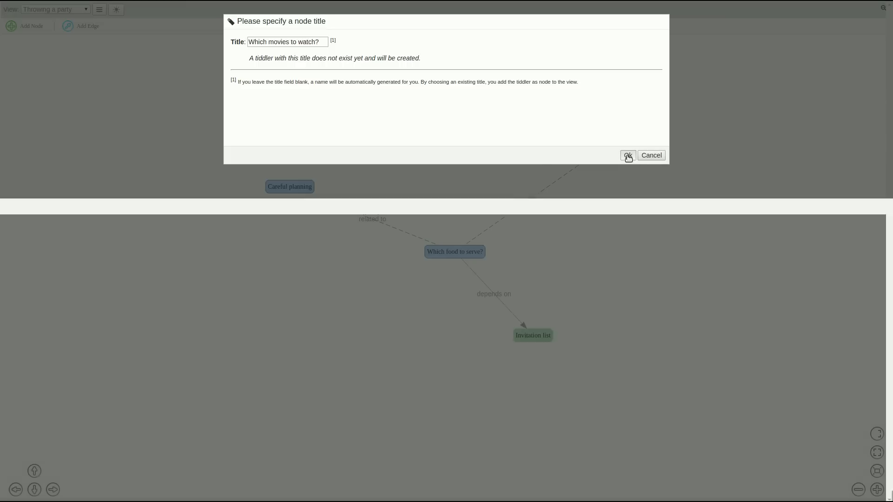
{"action": "left_click", "coordinate": [628, 155]}
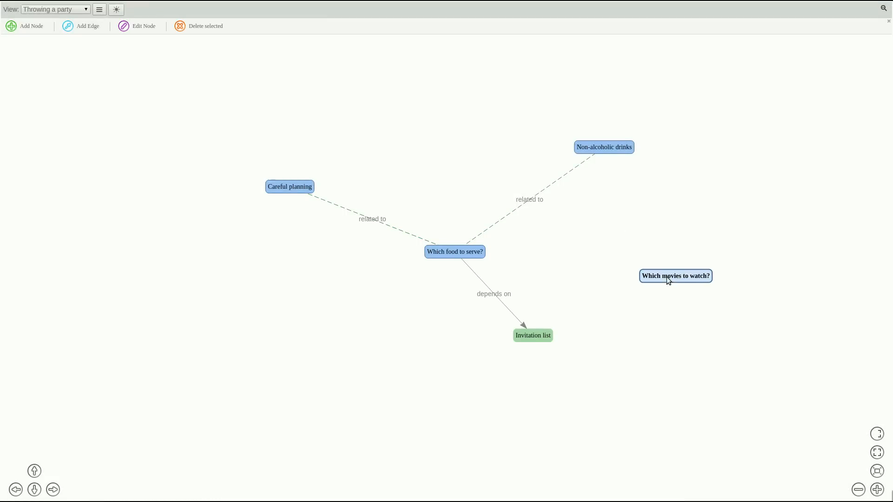
{"action": "double_click", "coordinate": [676, 276]}
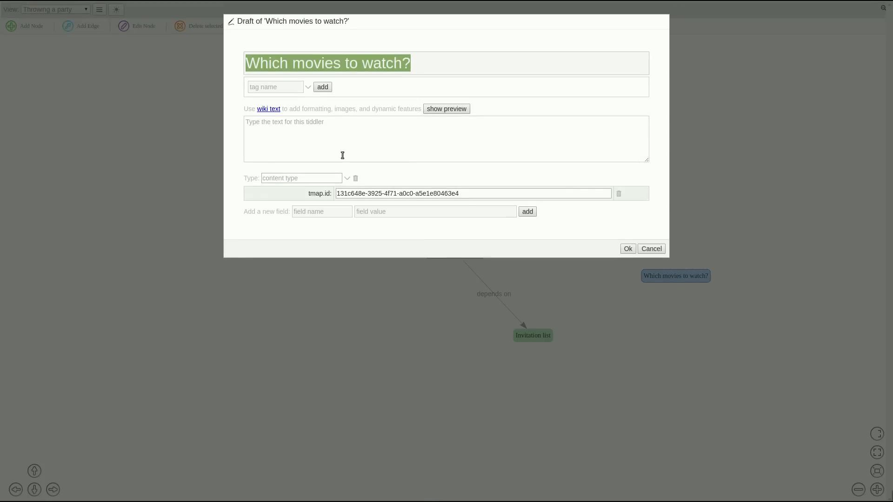
Add a 'color' field to the movies node and pick a colour for it
{"action": "type", "text": "color"}
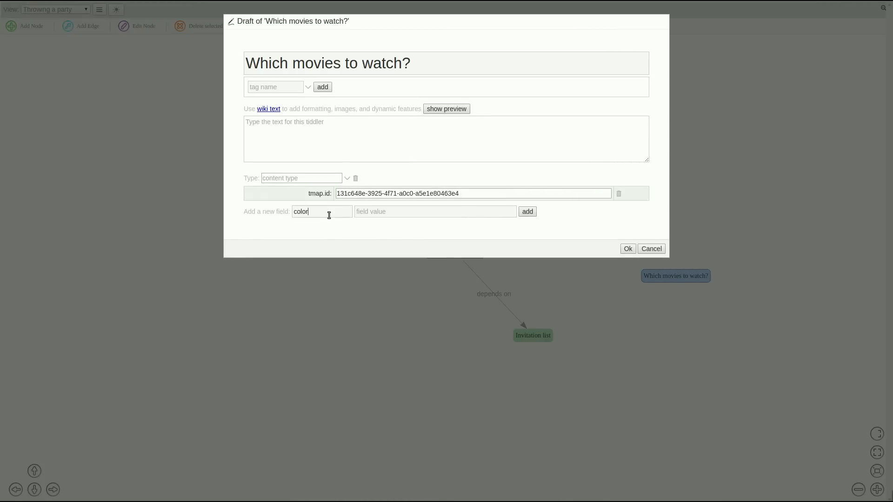
{"action": "left_click", "coordinate": [527, 212]}
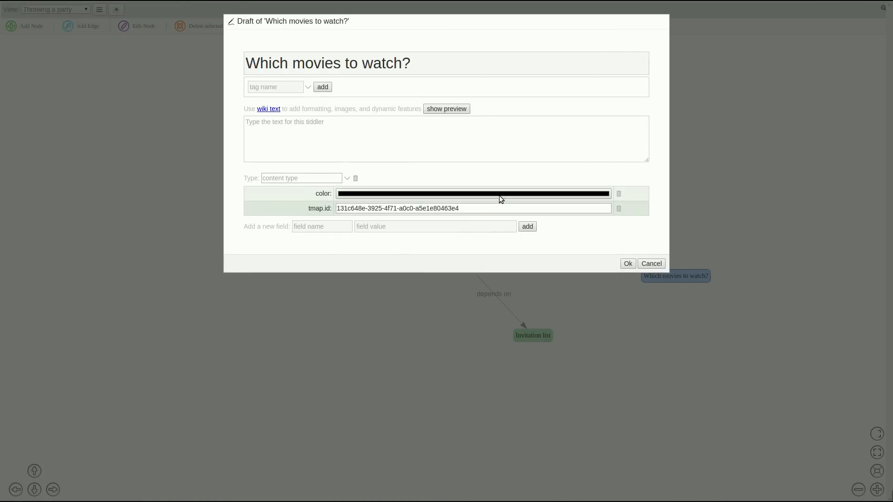
{"action": "left_click", "coordinate": [473, 194]}
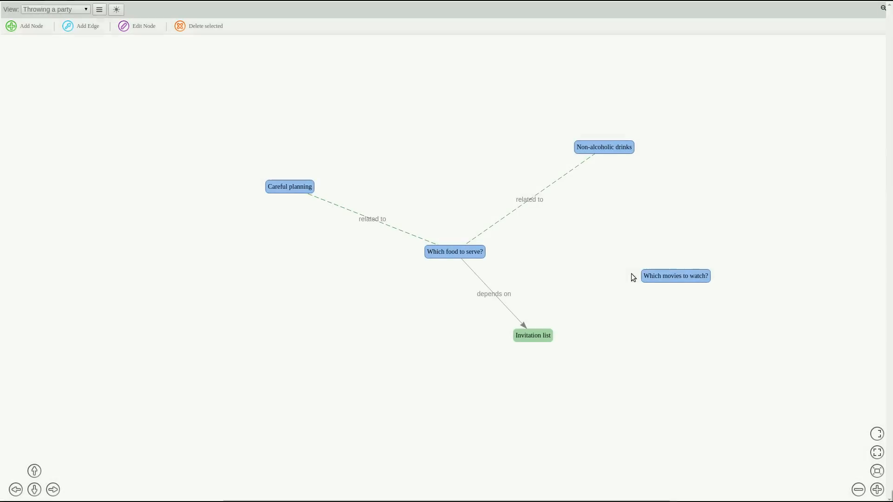
Move the movies node lower left and link it to Invitation list with 'depends on'
{"action": "left_click", "coordinate": [676, 275]}
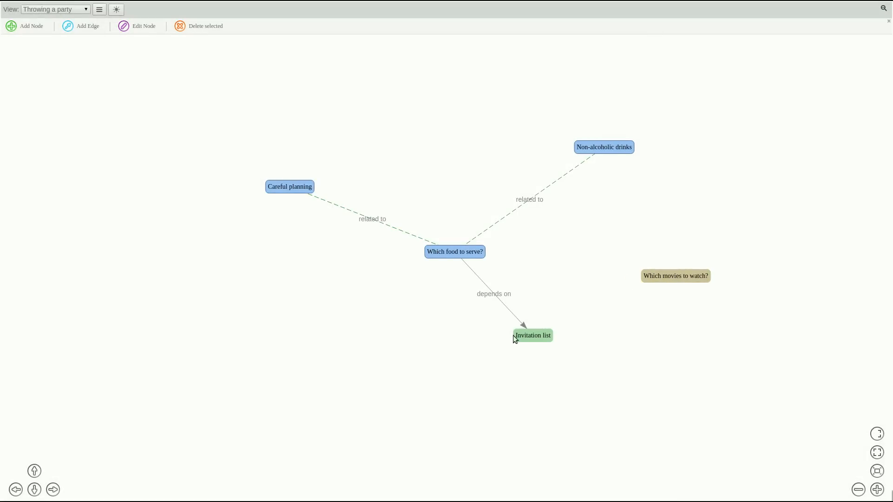
{"action": "left_click_drag", "start_coordinate": [675, 276], "coordinate": [346, 354]}
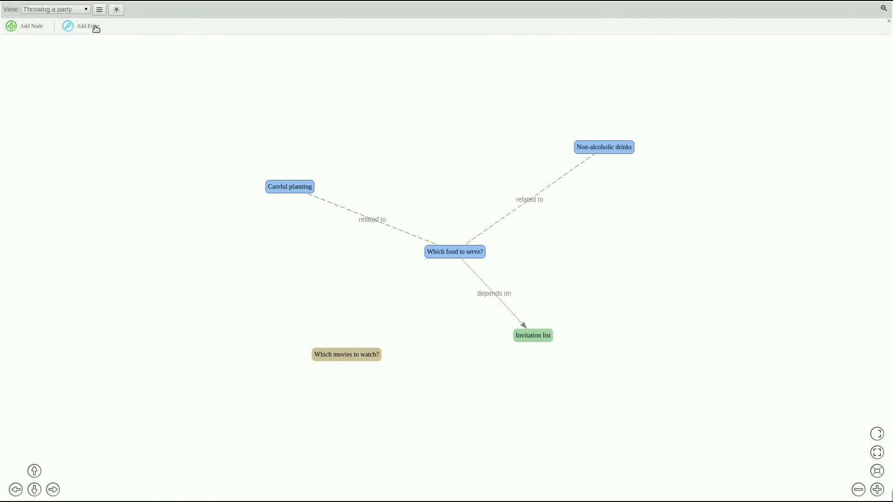
{"action": "left_click", "coordinate": [86, 25]}
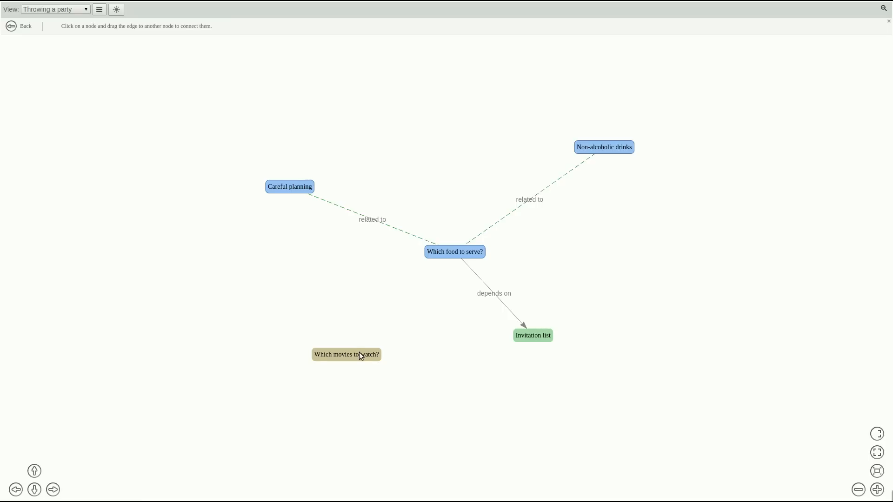
{"action": "left_click_drag", "start_coordinate": [346, 355], "coordinate": [533, 335]}
{"action": "type", "text": "depends on"}
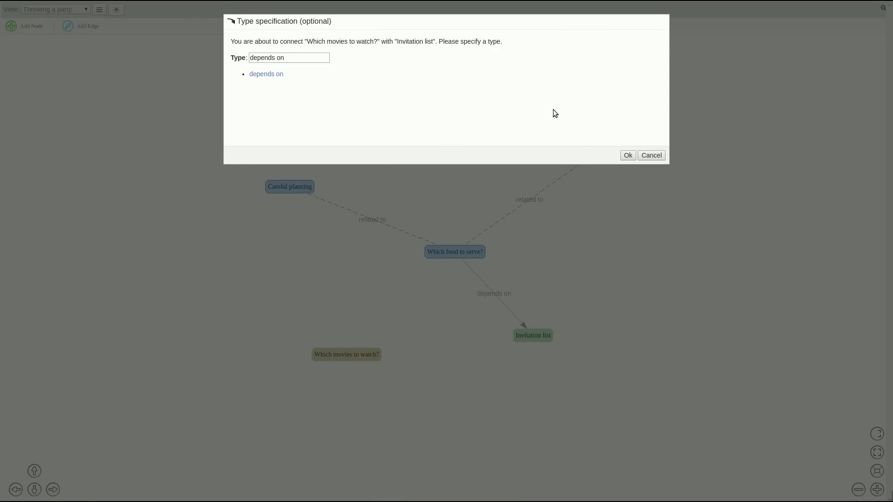
{"action": "left_click", "coordinate": [628, 155]}
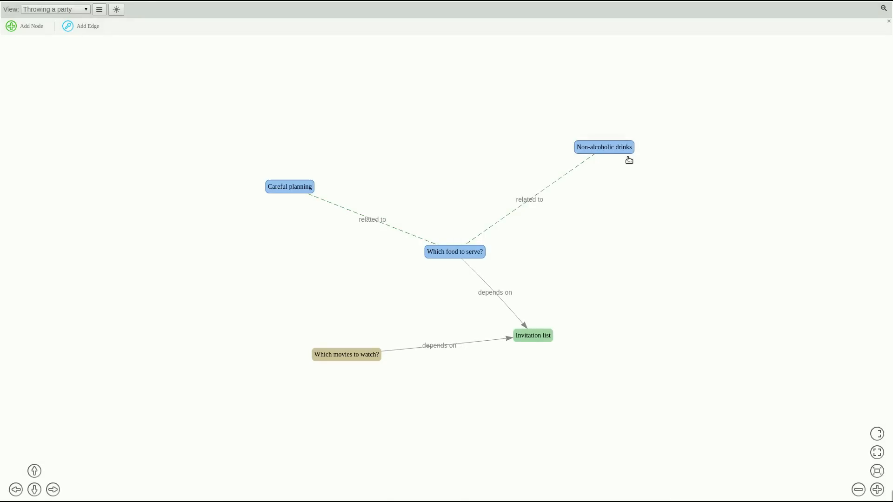
{"action": "mouse_move", "coordinate": [869, 441]}
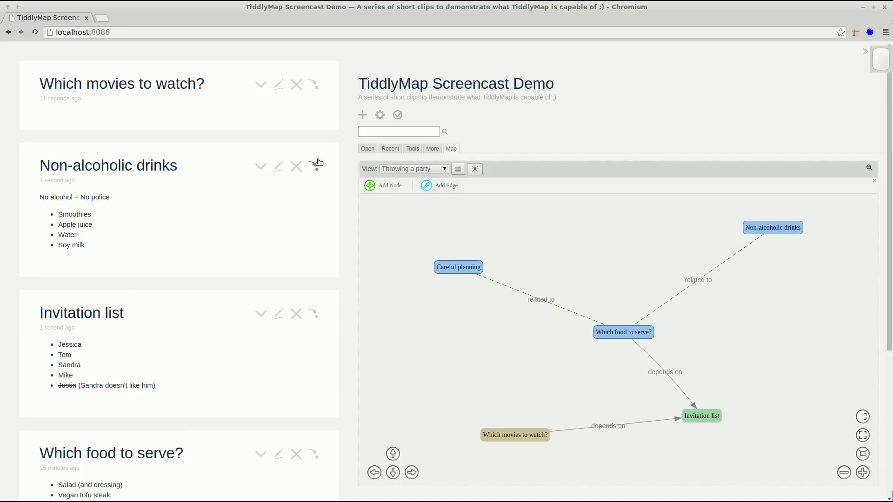
{"action": "mouse_move", "coordinate": [320, 163]}
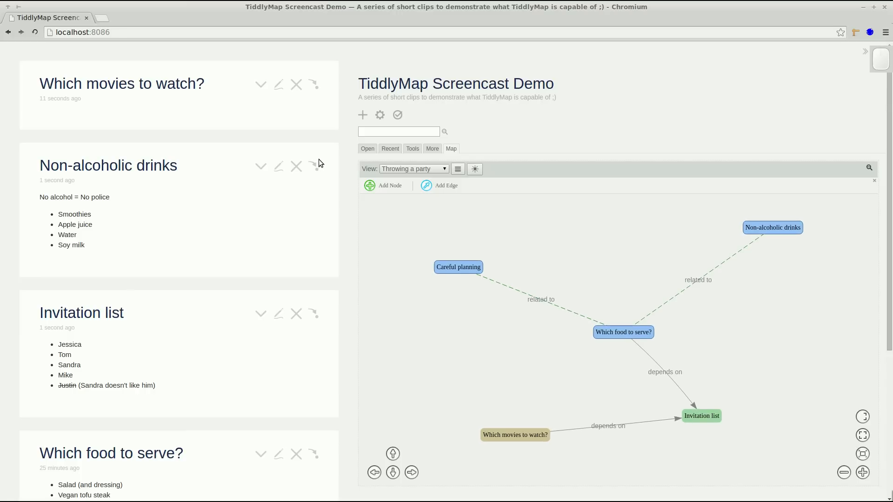
{"action": "mouse_move", "coordinate": [863, 416]}
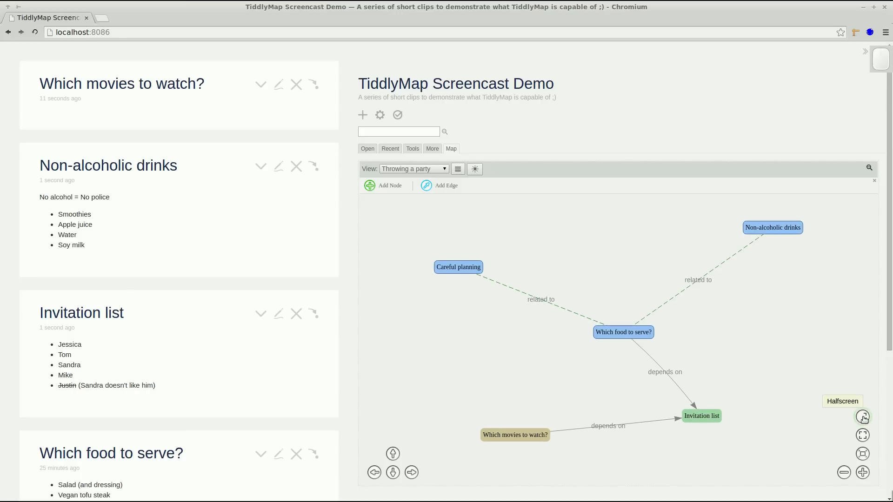
Switch to halfscreen, raise Non-alcoholic drinks, and move the movies node above Invitation list
{"action": "left_click", "coordinate": [862, 417]}
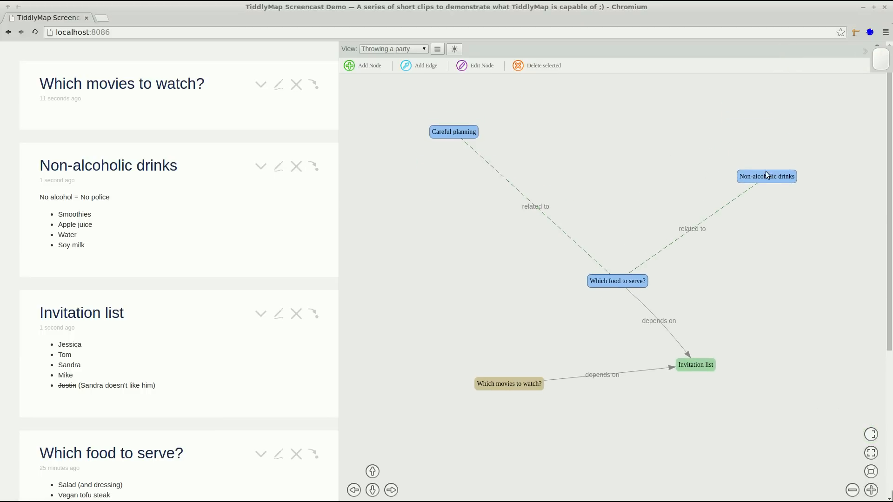
{"action": "left_click_drag", "start_coordinate": [766, 176], "coordinate": [775, 115]}
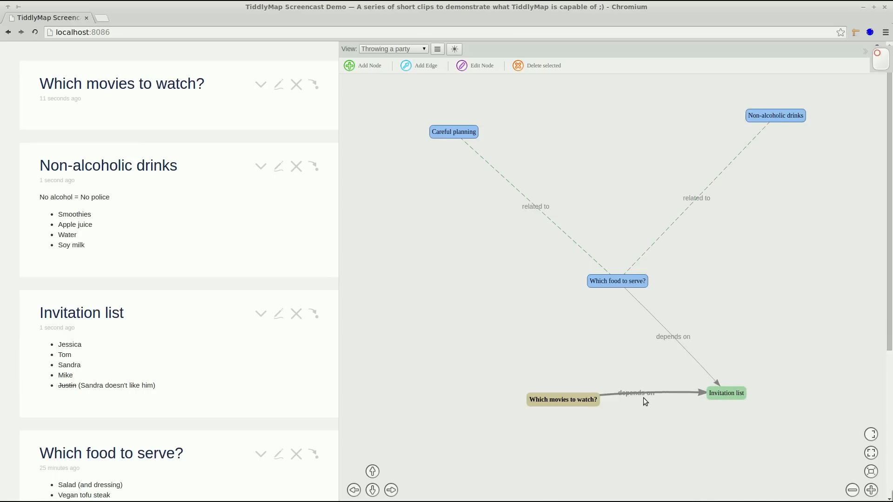
{"action": "left_click_drag", "start_coordinate": [563, 399], "coordinate": [793, 269]}
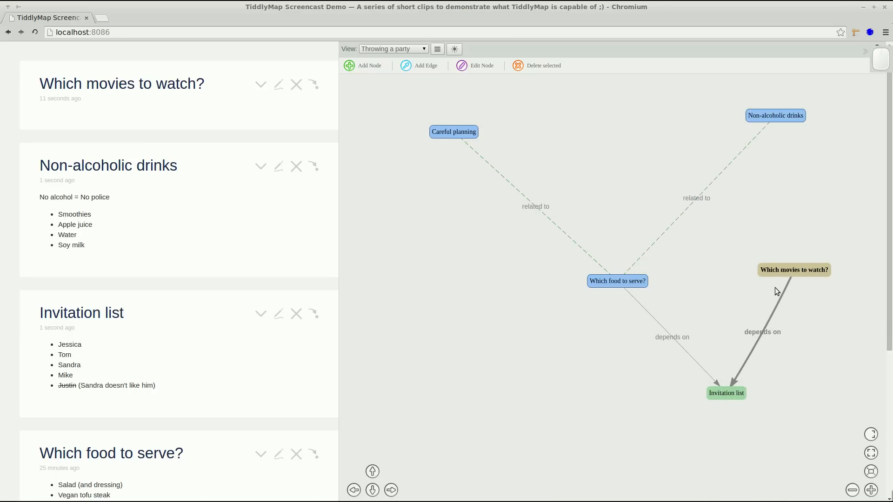
{"action": "mouse_move", "coordinate": [802, 303]}
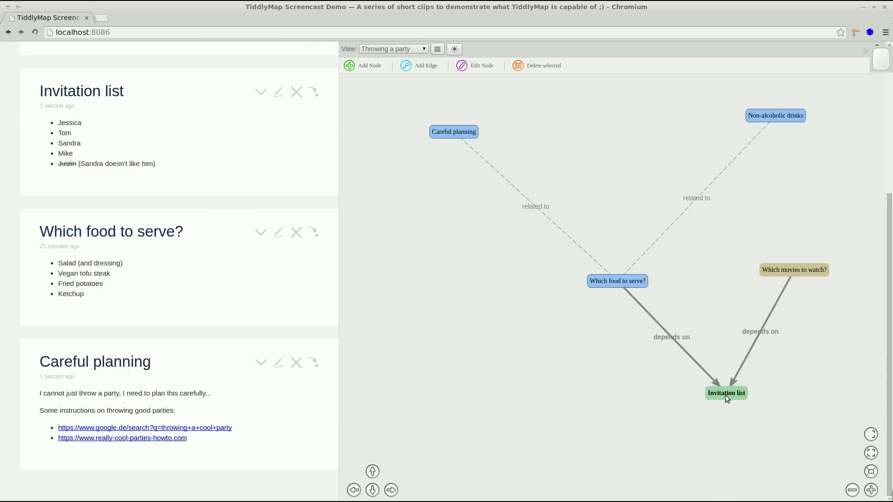
{"action": "mouse_move", "coordinate": [455, 139]}
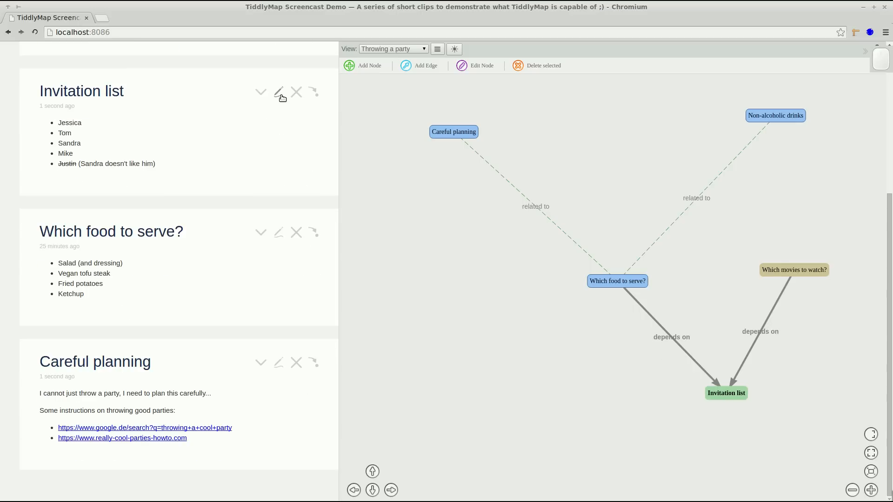
Strike through Sandra with ~~, add Nicole to the Invitation list, and save
{"action": "left_click", "coordinate": [279, 92]}
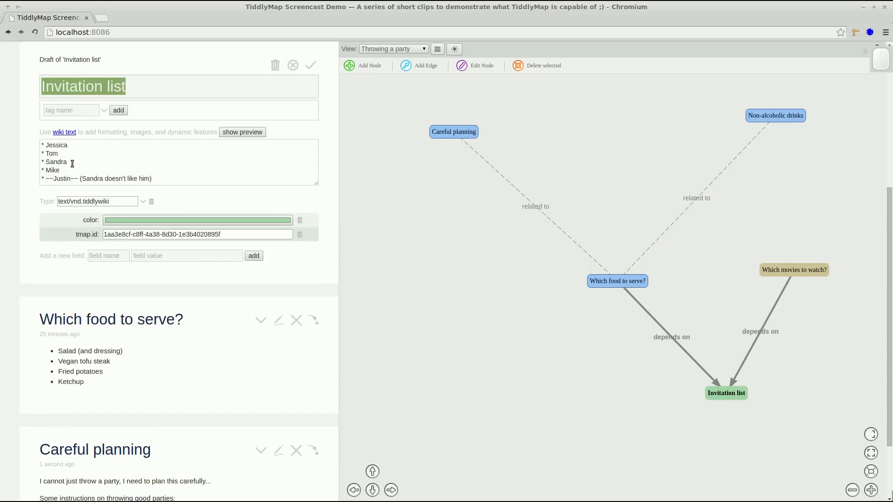
{"action": "type", "text": "~~"}
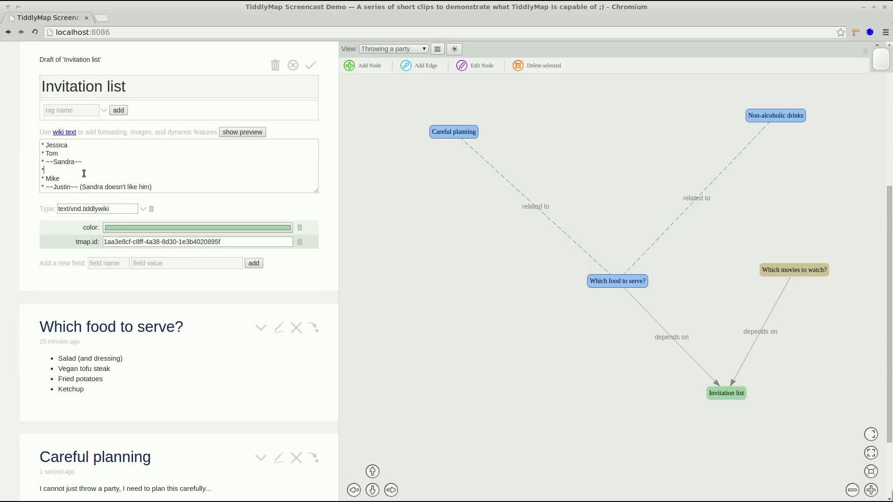
{"action": "type", "text": "Nicole"}
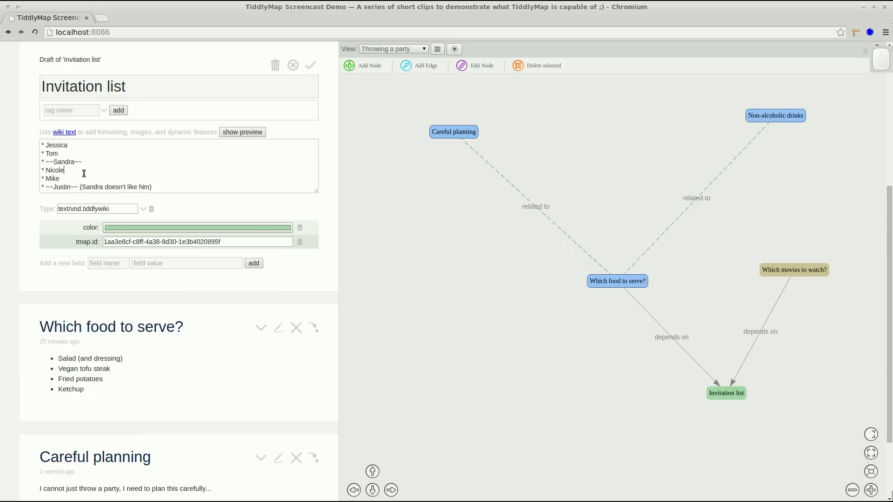
{"action": "left_click", "coordinate": [310, 65]}
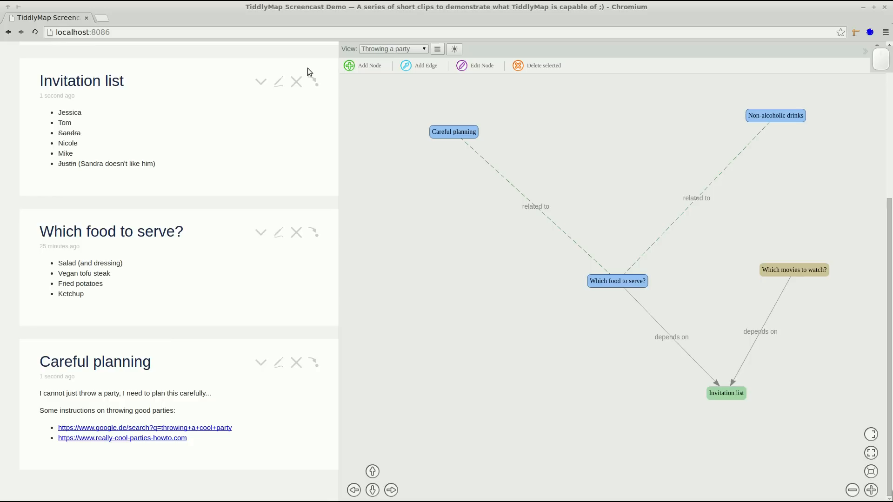